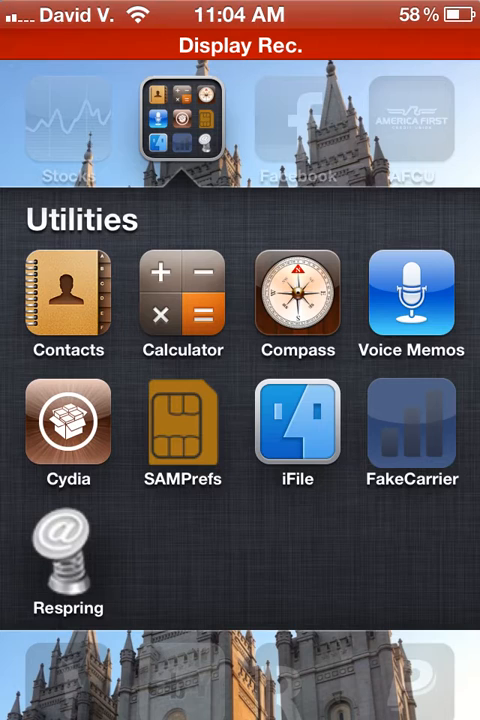
- Launch iFile from the Utilities folder so it shows the root file system
{"action": "left_click", "coordinate": [296, 418]}
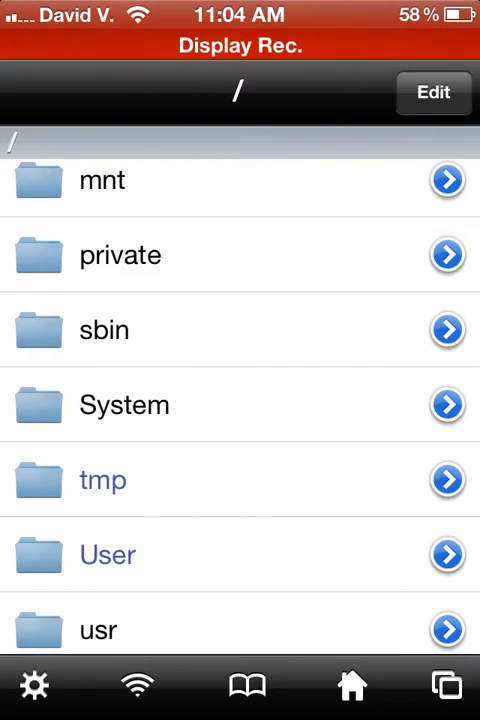
- Navigate into /System/Library/CoreServices and locate SpringBoard.app in the list
{"action": "left_click", "coordinate": [124, 404]}
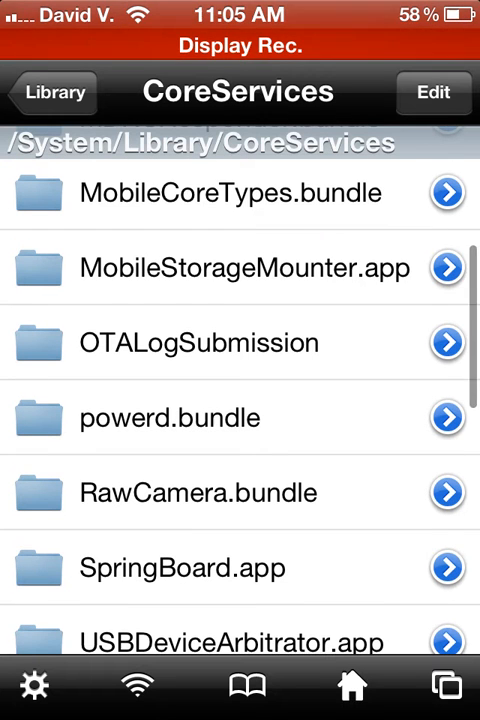
{"action": "scroll", "scroll_direction": "down", "scroll_amount": 3}
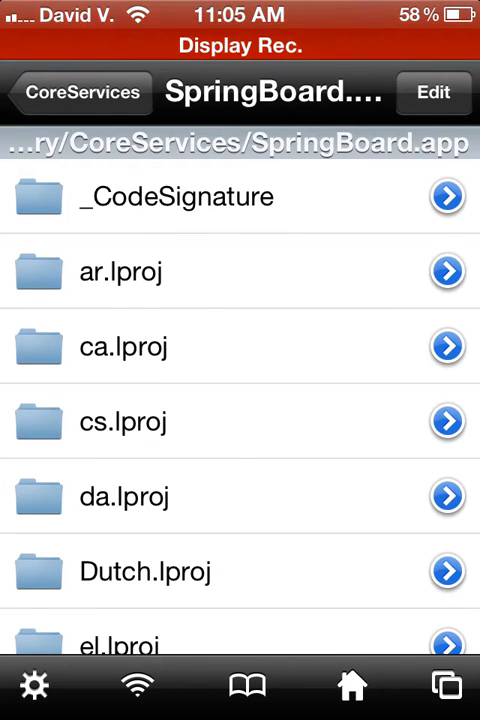
- Scroll through SpringBoard.app's files to N90AP.plist and bring up its viewer choice
{"action": "scroll", "scroll_direction": "down", "scroll_amount": 3}
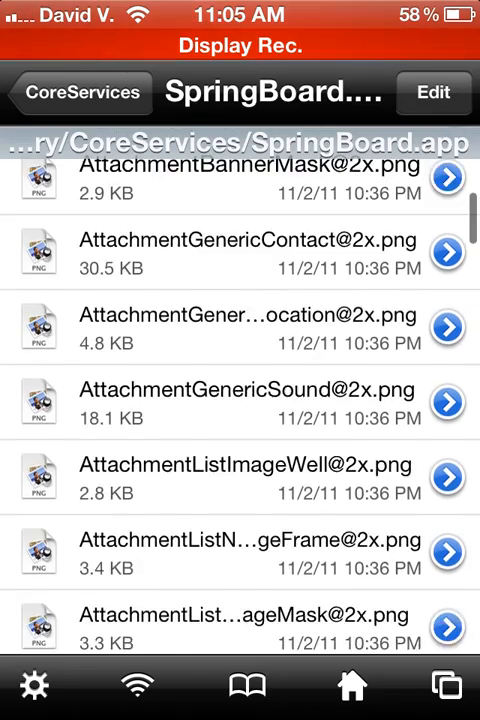
{"action": "scroll", "scroll_direction": "down", "scroll_amount": 3}
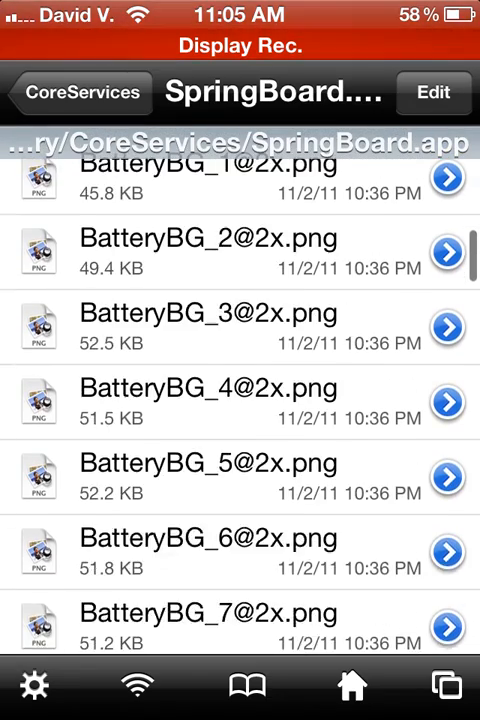
{"action": "scroll", "scroll_direction": "down", "scroll_amount": 3}
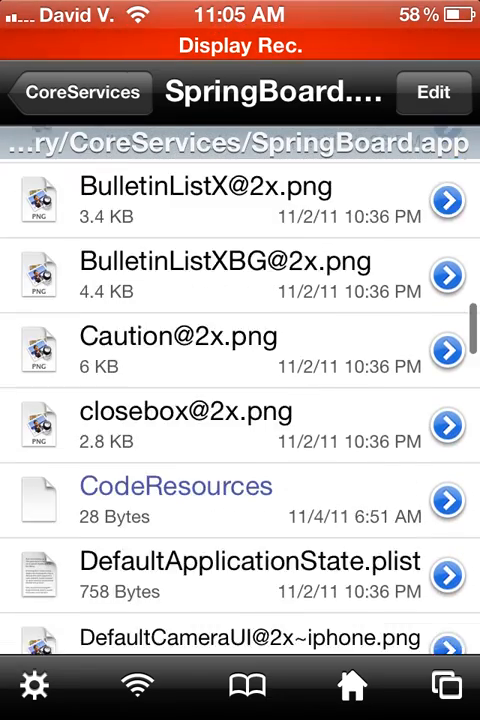
{"action": "scroll", "scroll_direction": "down", "scroll_amount": 3}
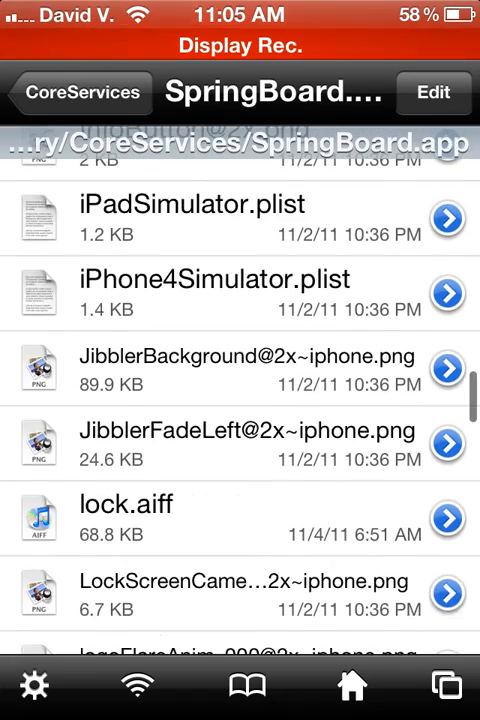
{"action": "scroll", "scroll_direction": "down", "scroll_amount": 3}
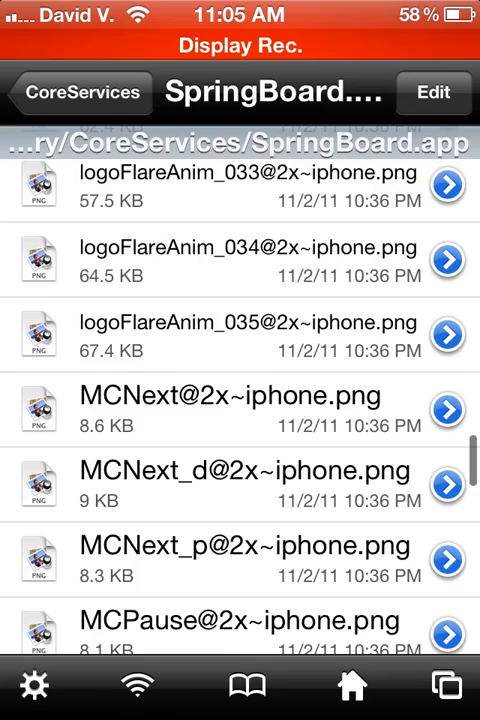
{"action": "scroll", "scroll_direction": "down", "scroll_amount": 3}
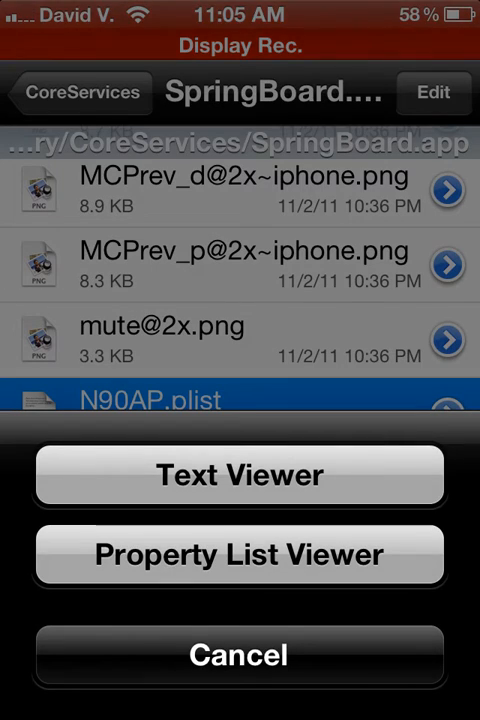
- View N90AP.plist as plain text, reach the front-facing-camera key, and enter edit mode
{"action": "left_click", "coordinate": [240, 474]}
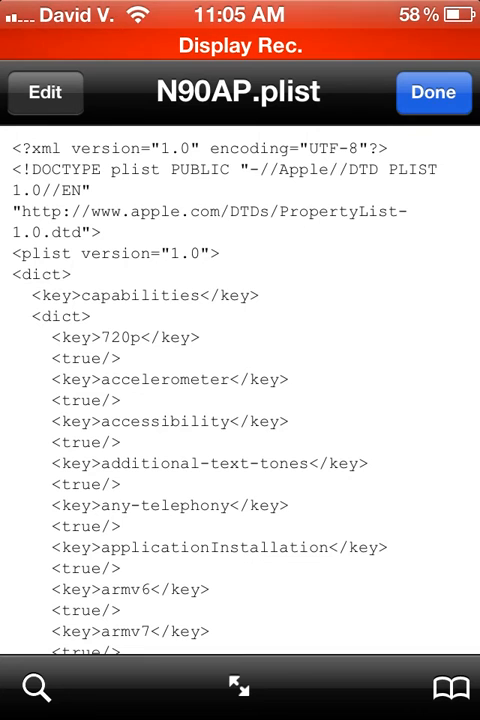
{"action": "scroll", "scroll_direction": "down", "scroll_amount": 3}
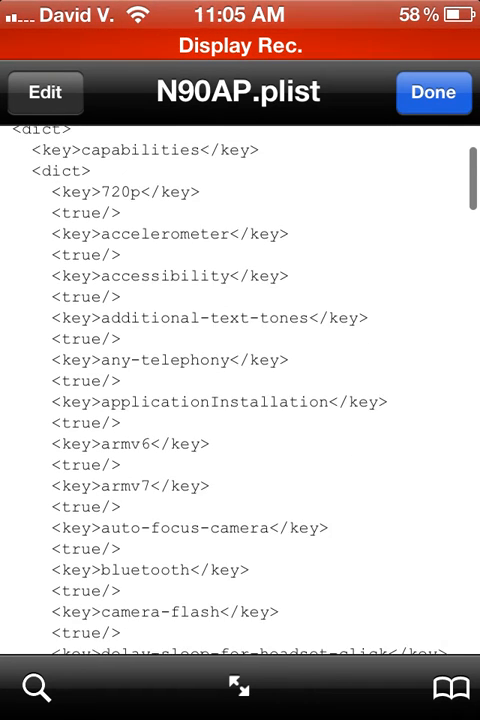
{"action": "scroll", "scroll_direction": "down", "scroll_amount": 3}
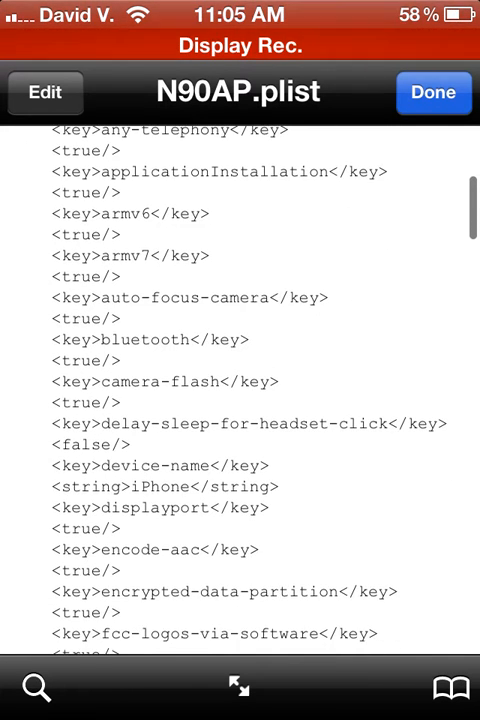
{"action": "scroll", "scroll_direction": "down", "scroll_amount": 3}
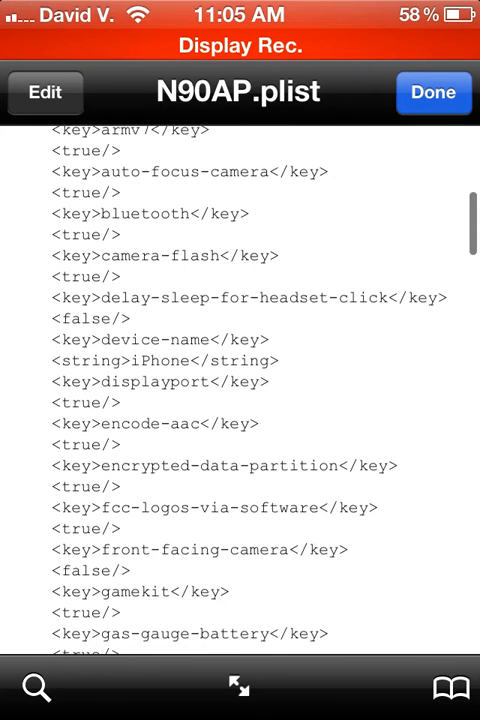
{"action": "scroll", "scroll_direction": "down", "scroll_amount": 3}
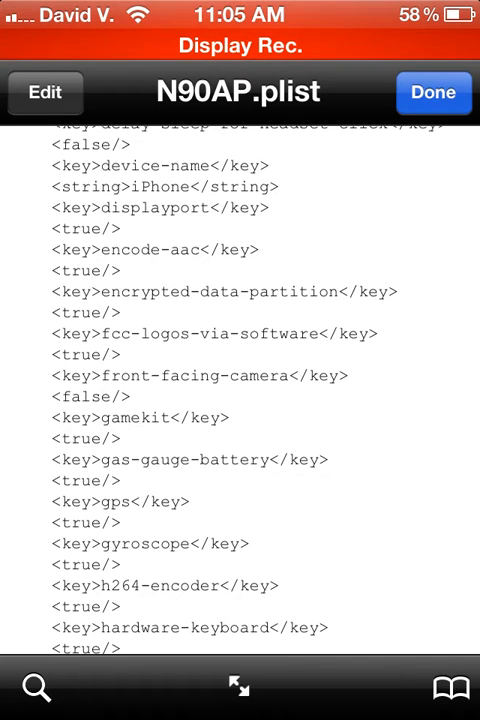
{"action": "left_click", "coordinate": [44, 92]}
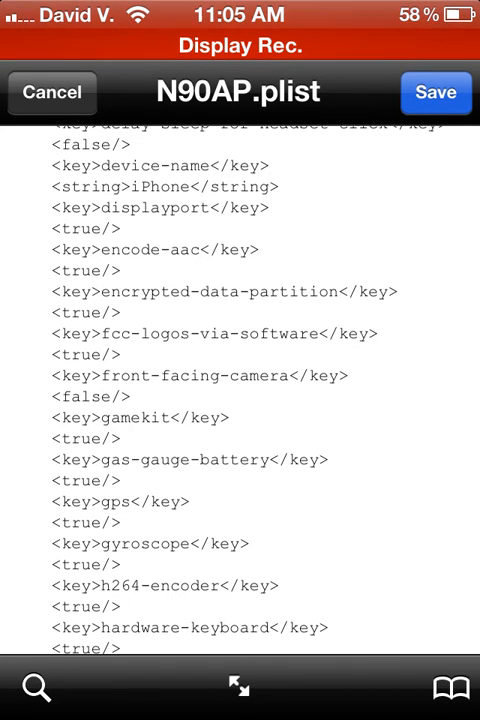